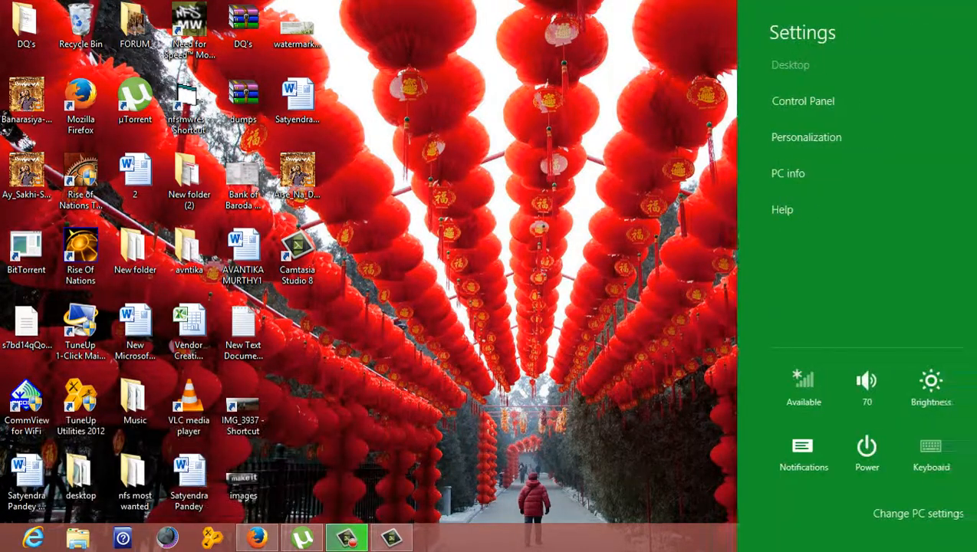
- Launch Change PC settings from the Settings charm and choose the Users category
{"action": "left_click", "coordinate": [918, 512]}
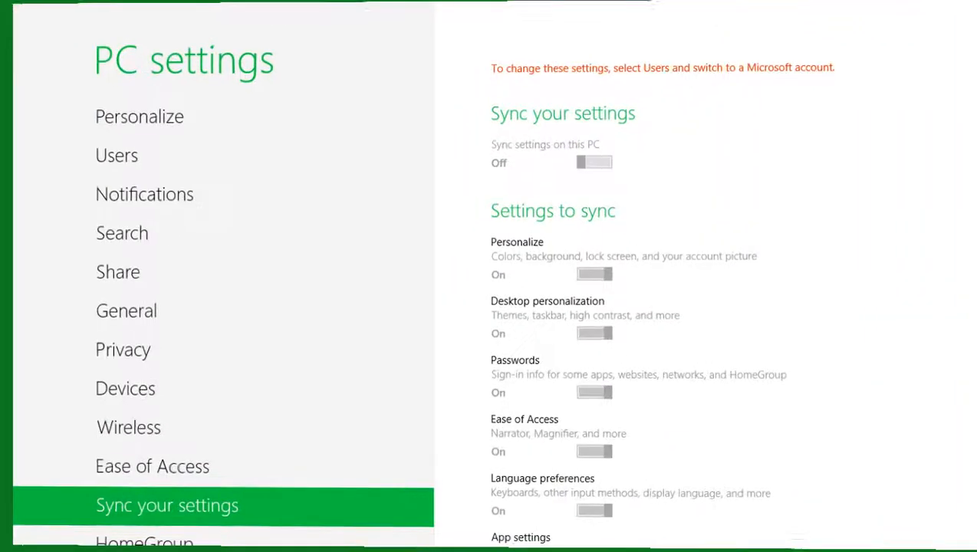
{"action": "left_click", "coordinate": [117, 155]}
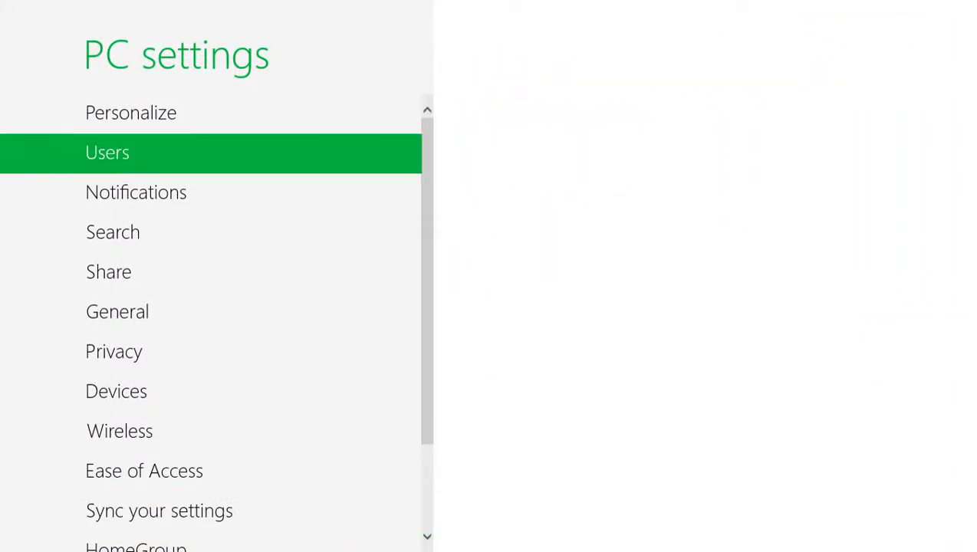
- Load the Users page showing the local account and 'Switch to a Microsoft account'
{"action": "left_click", "coordinate": [107, 154]}
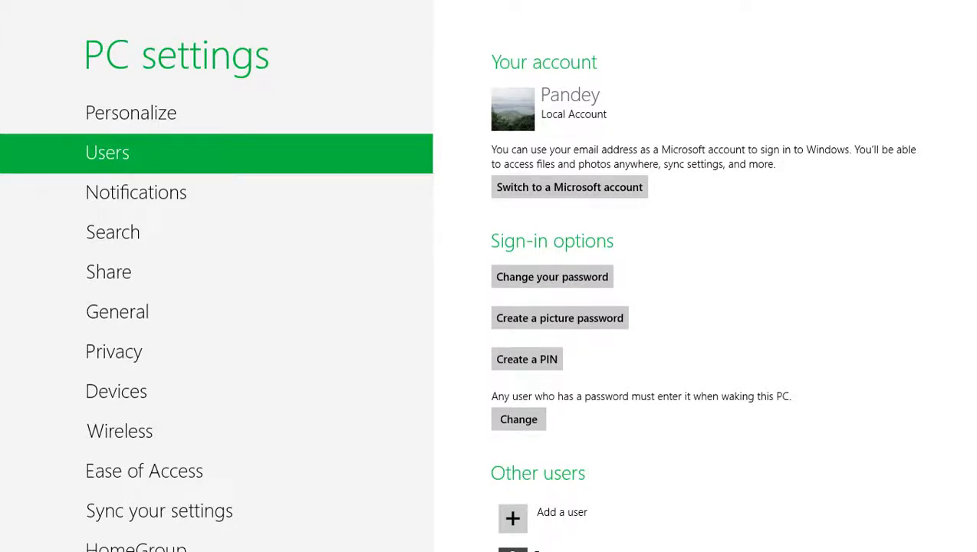
{"action": "mouse_move", "coordinate": [113, 231]}
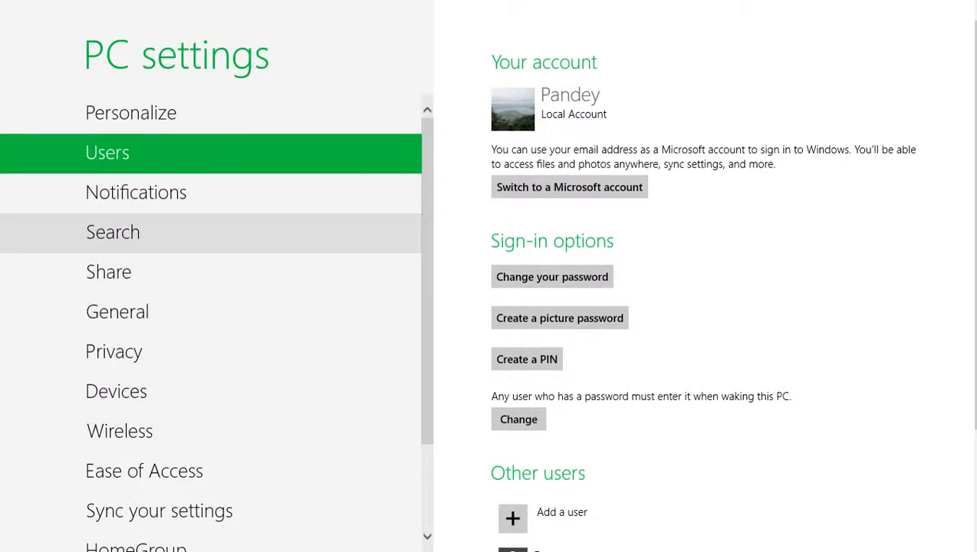
{"action": "mouse_move", "coordinate": [114, 352]}
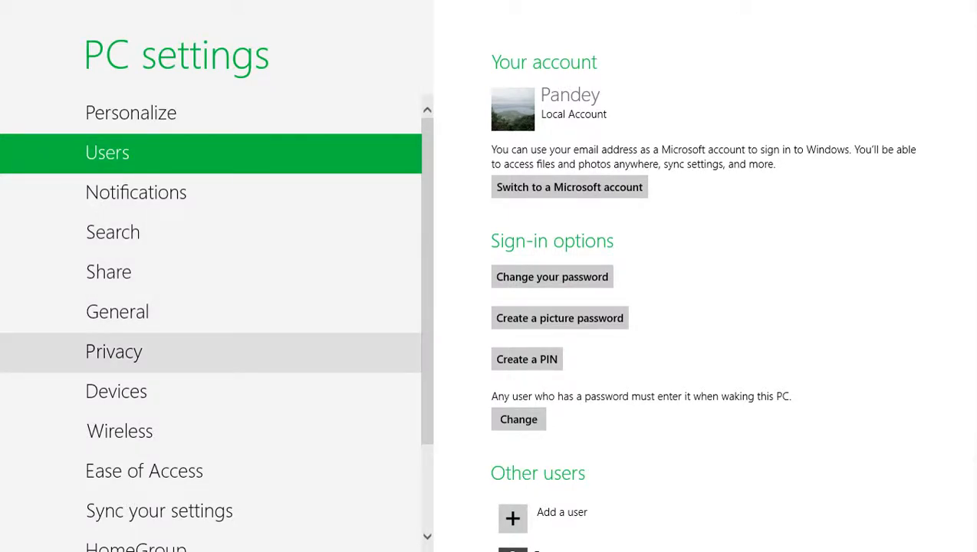
{"action": "mouse_move", "coordinate": [160, 511]}
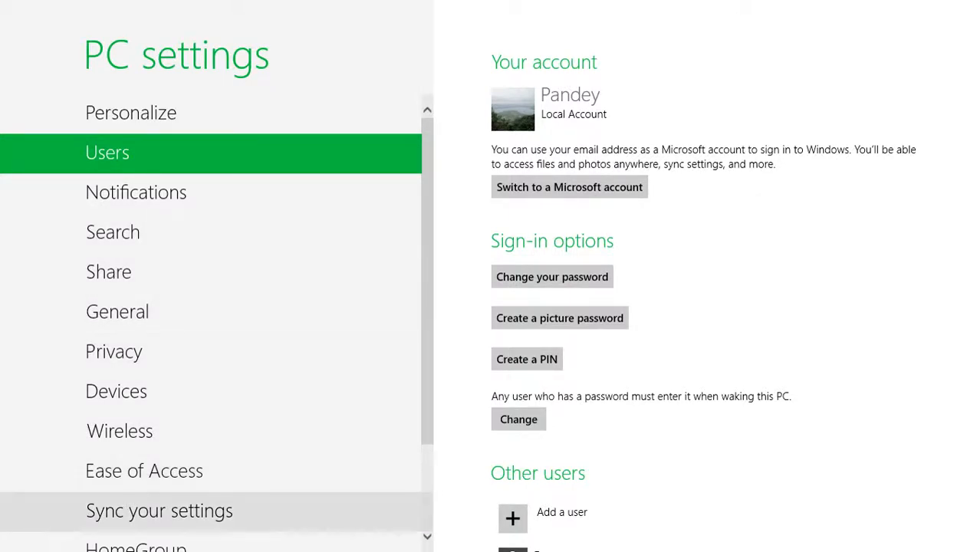
{"action": "left_click", "coordinate": [160, 511]}
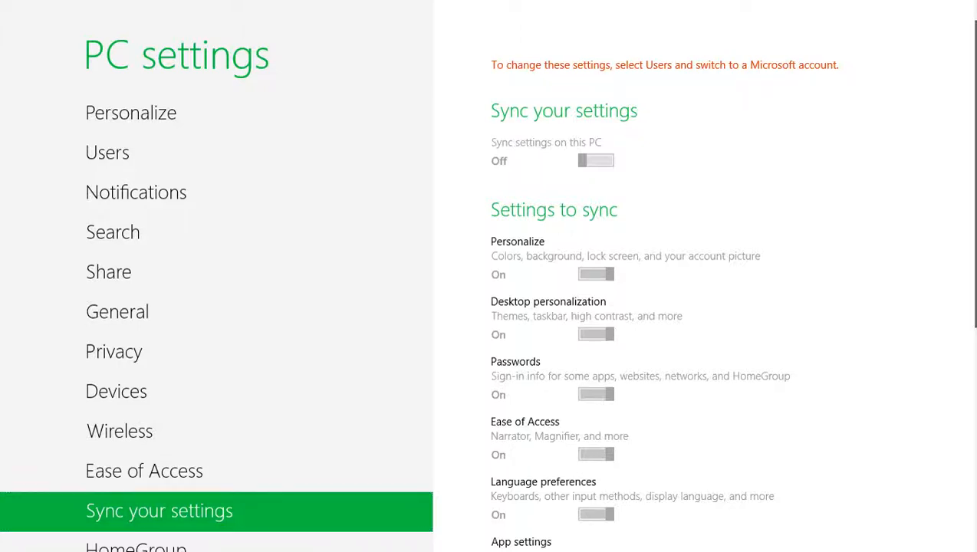
{"action": "scroll", "scroll_direction": "down", "scroll_amount": 3}
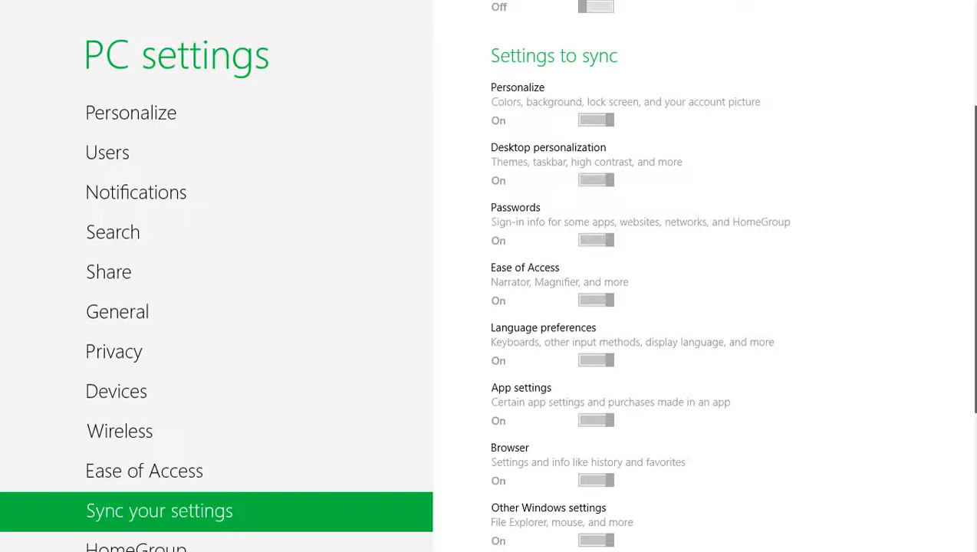
{"action": "scroll", "scroll_direction": "down", "scroll_amount": 3}
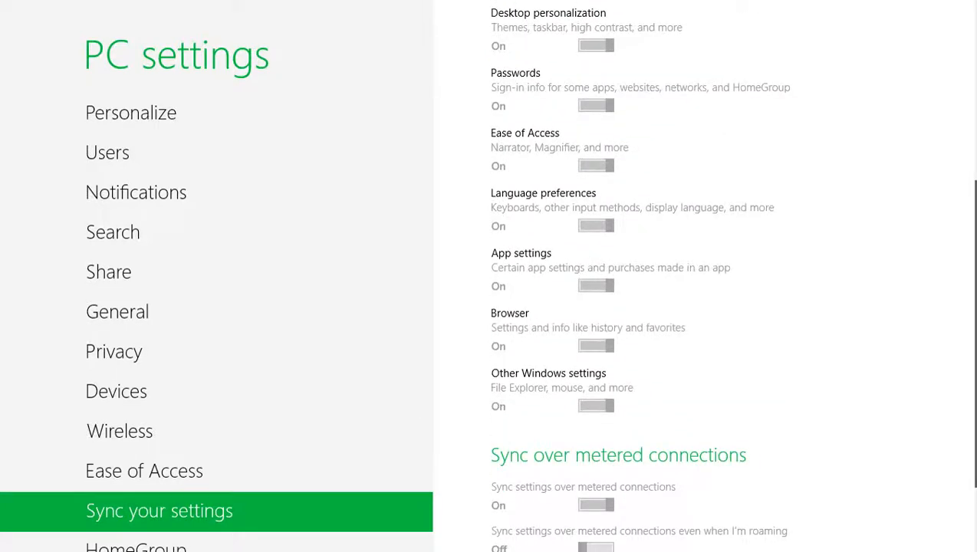
{"action": "scroll", "scroll_direction": "up", "scroll_amount": 3}
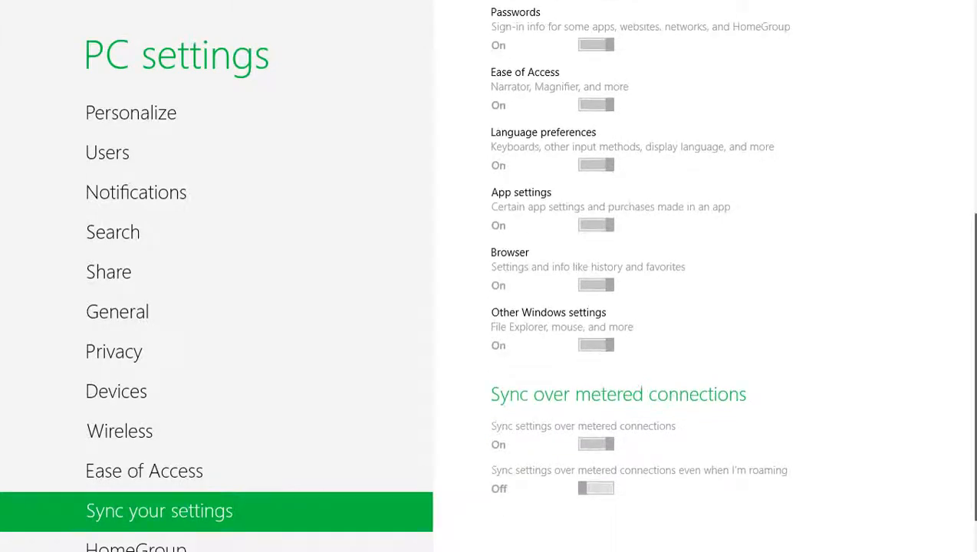
{"action": "scroll", "scroll_direction": "up", "scroll_amount": 3}
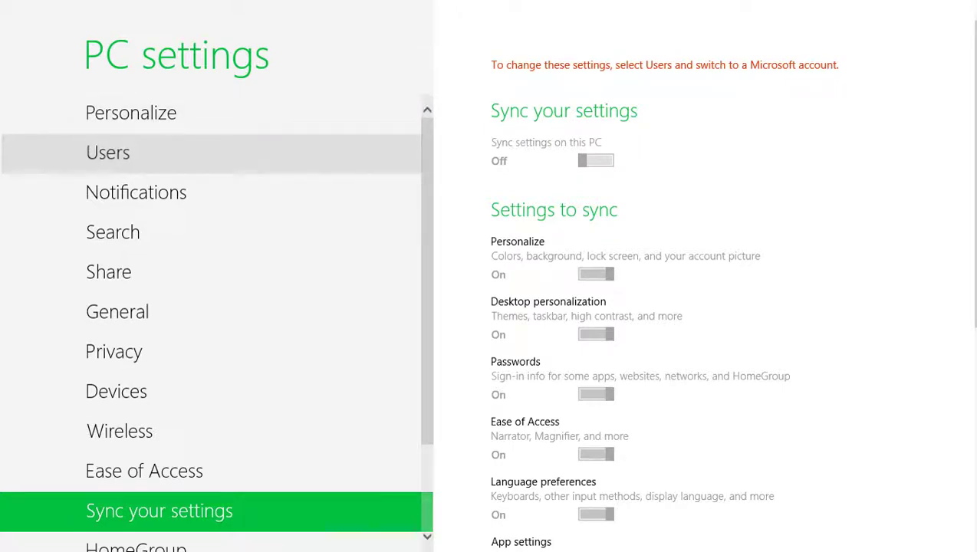
{"action": "left_click", "coordinate": [107, 151]}
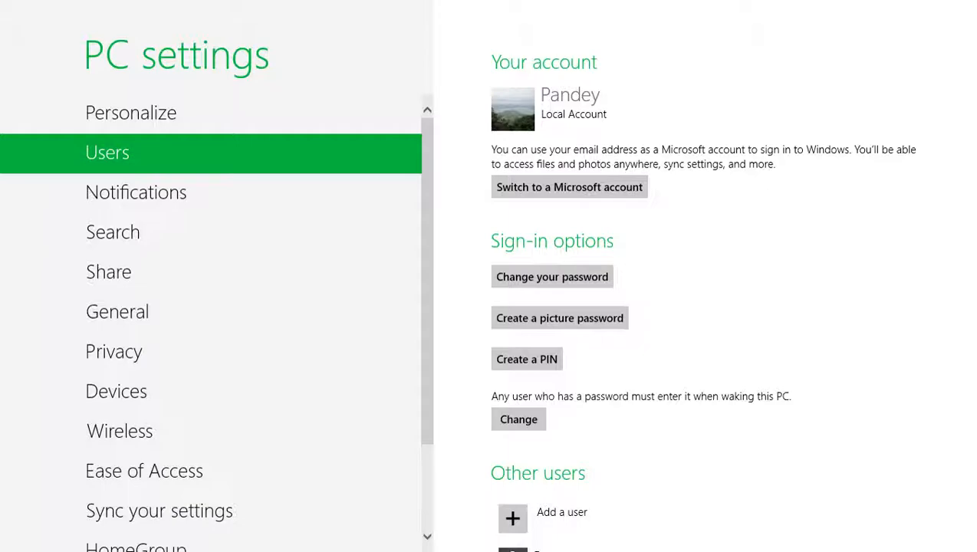